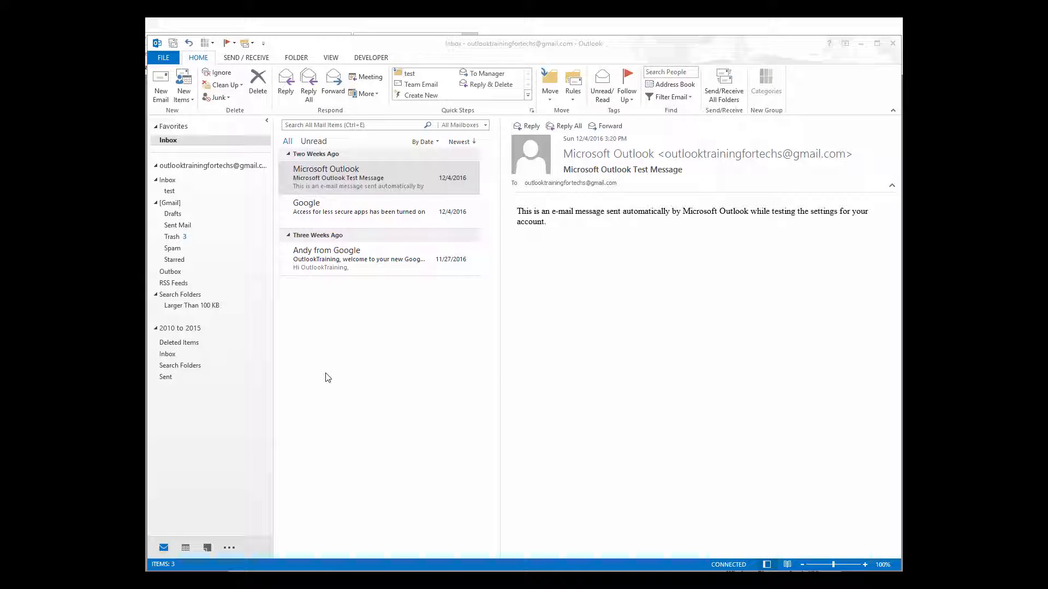
mouse_move(199, 177)
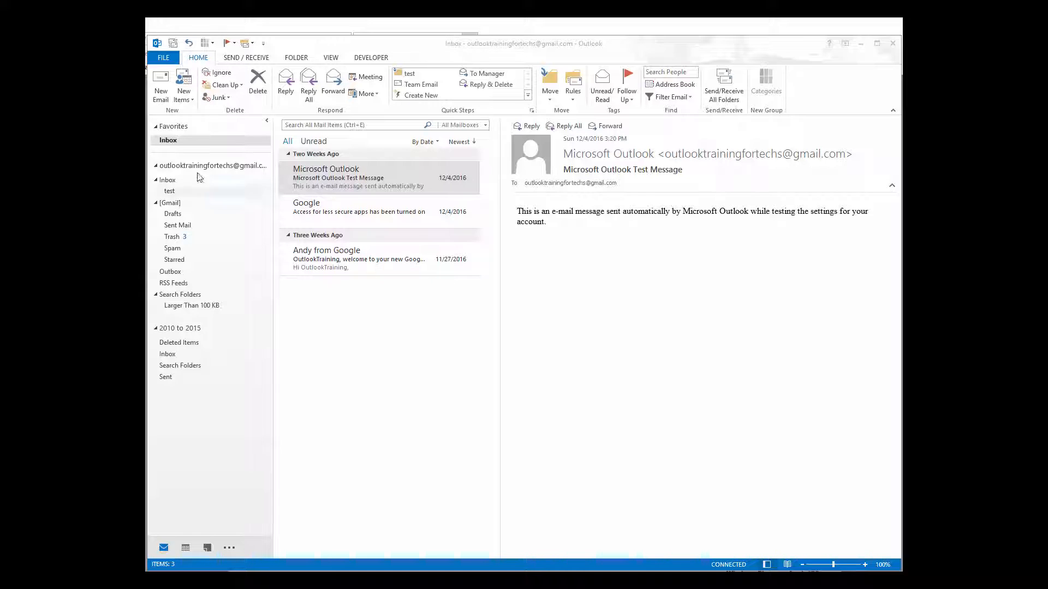
Step: Compose a new email with a recipient and body text but no subject
left_click(160, 86)
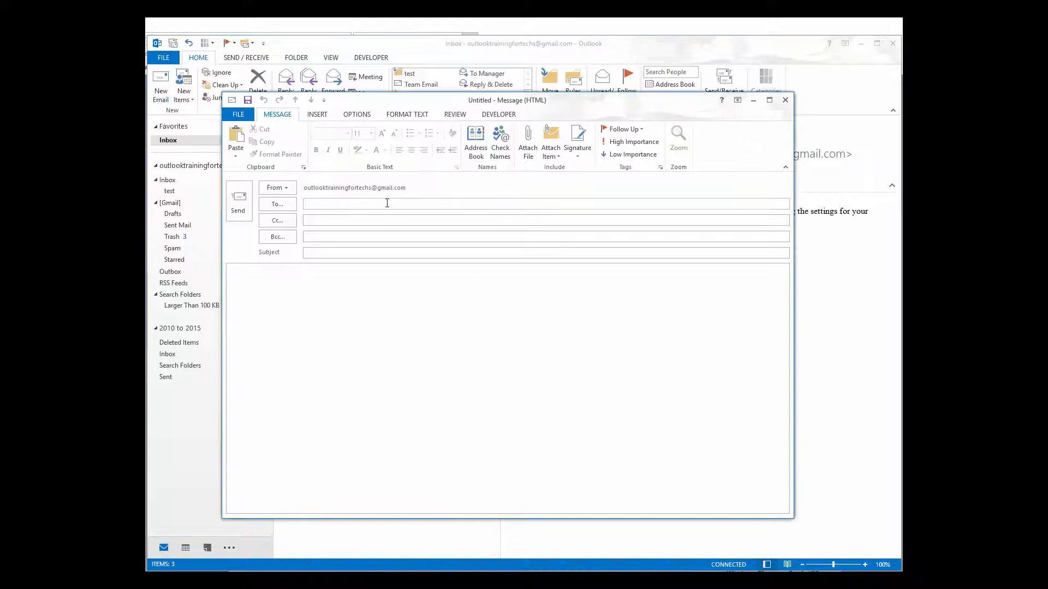
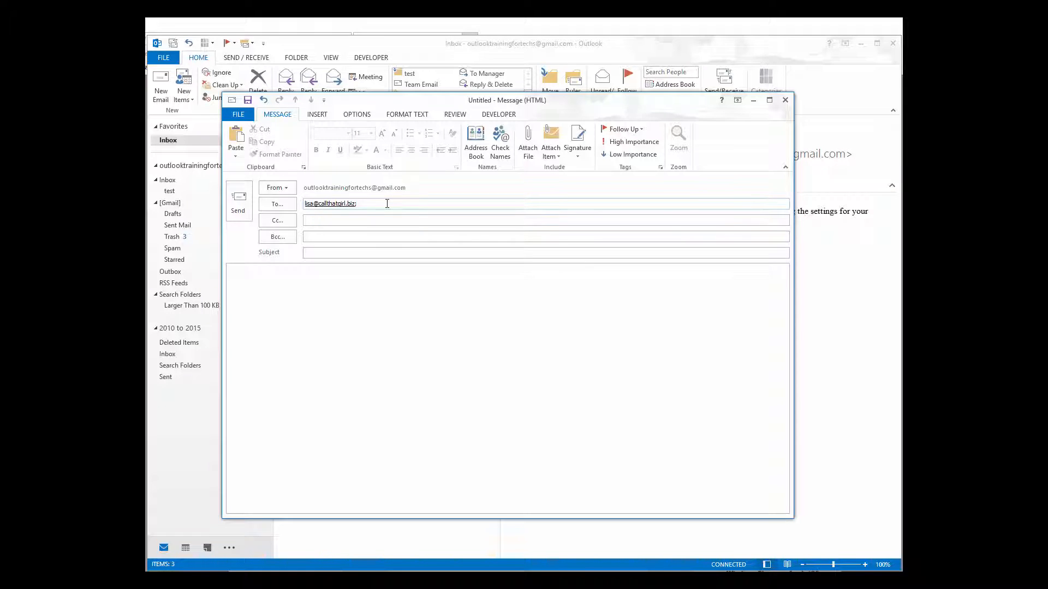
type("test")
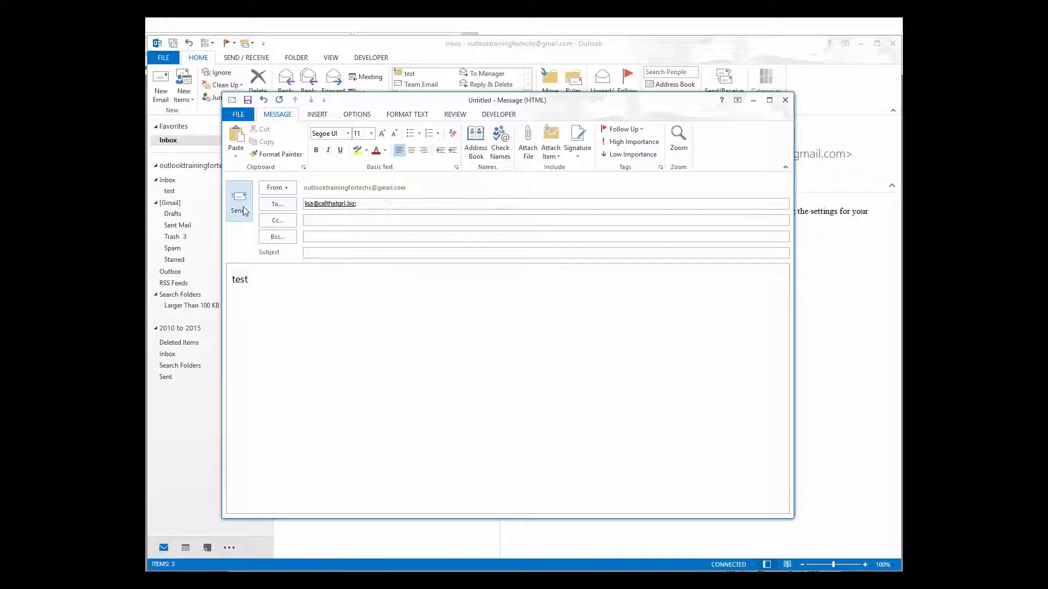
Step: Try sending it, choose Don't Send at the no-subject warning, and close the draft
left_click(238, 200)
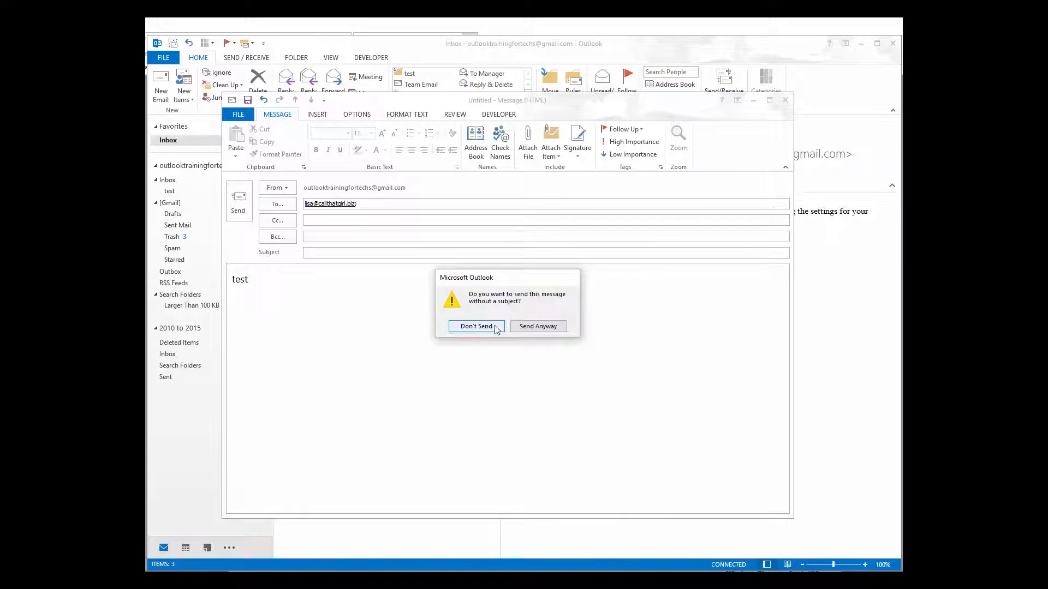
mouse_move(655, 196)
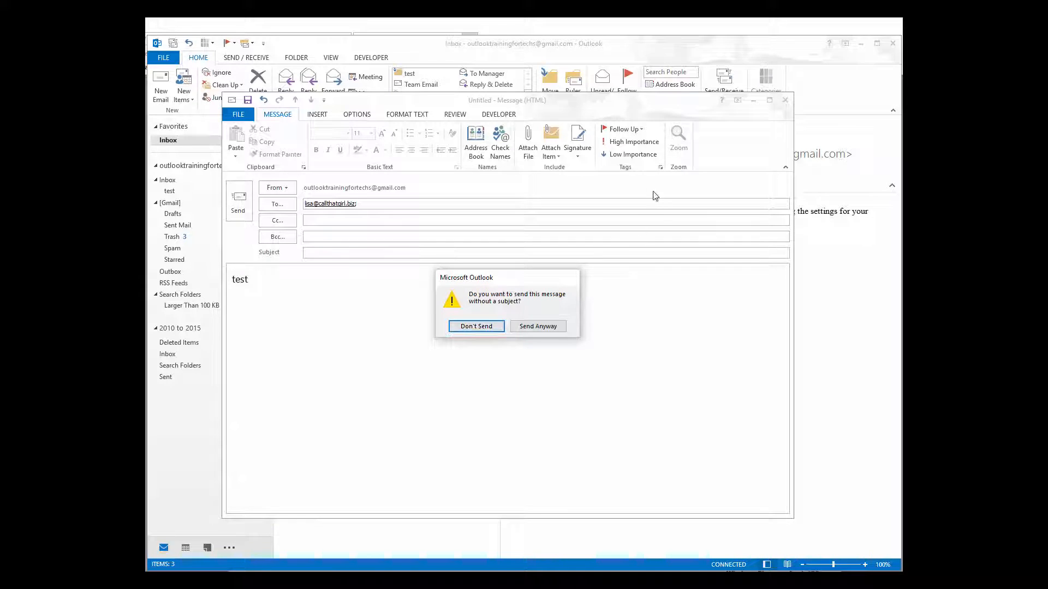
left_click(475, 326)
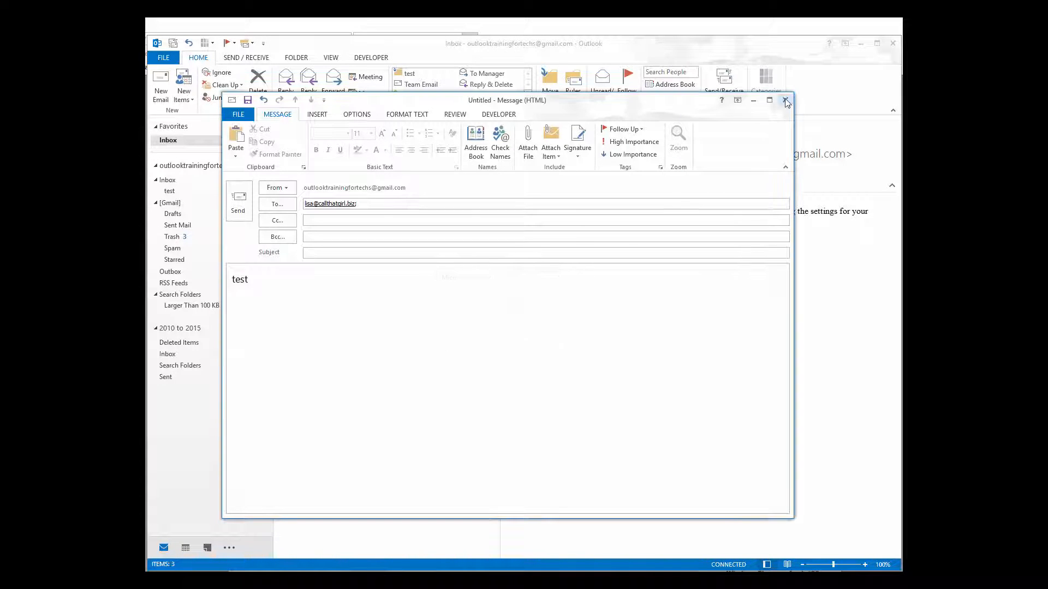
left_click(786, 101)
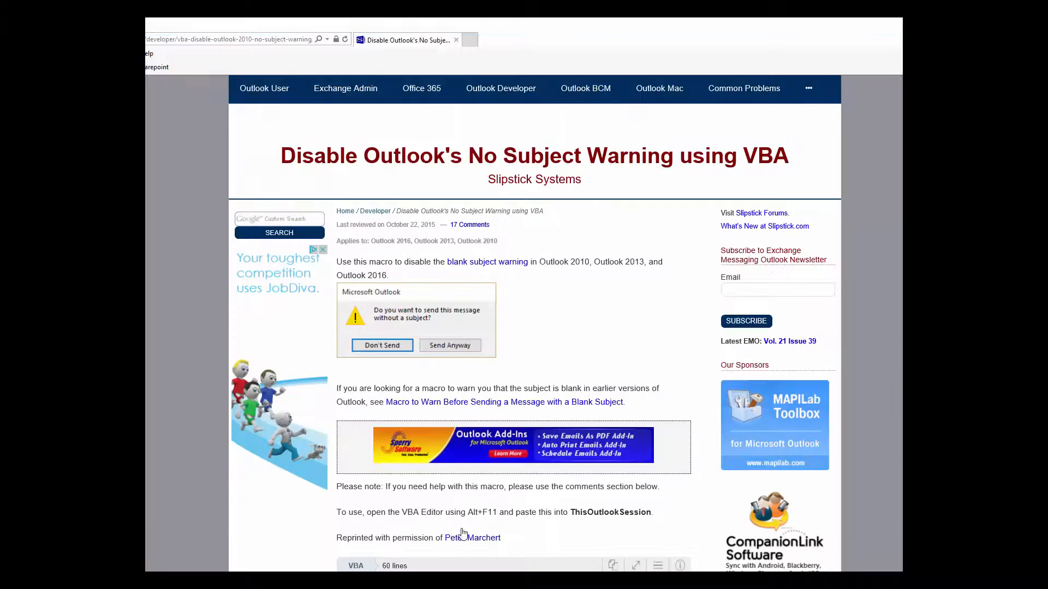
mouse_move(384, 242)
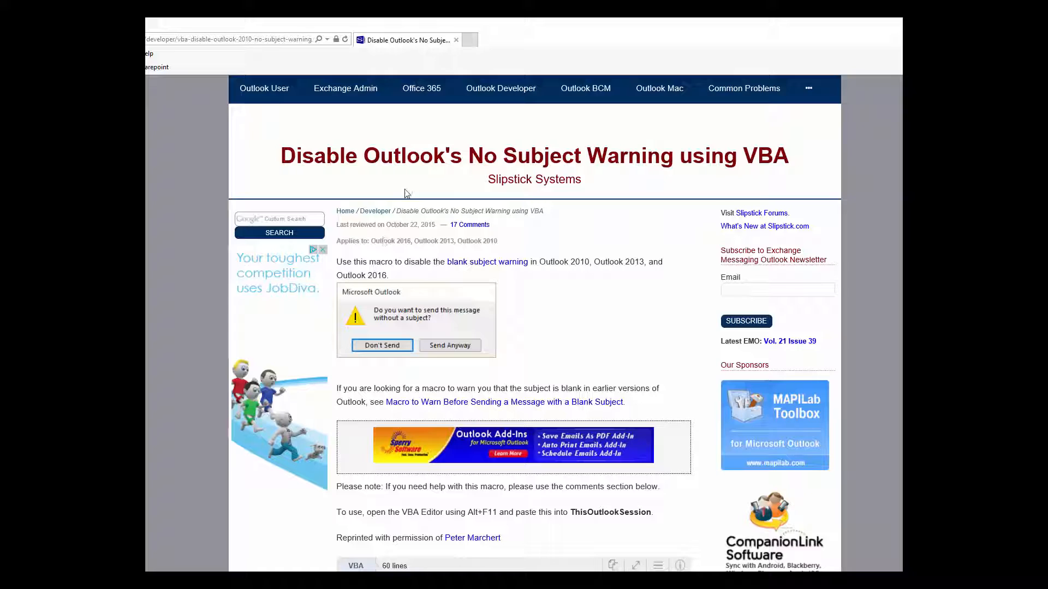
mouse_move(374, 179)
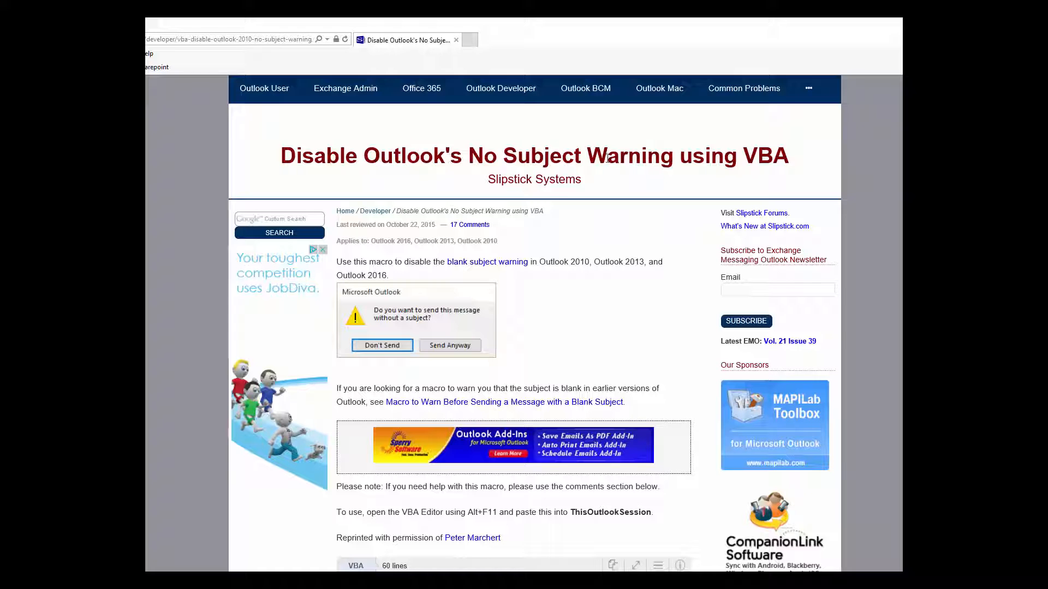
Step: Scroll the Slipstick article down to the VBA code block and copy the macro code
scroll("down", 3)
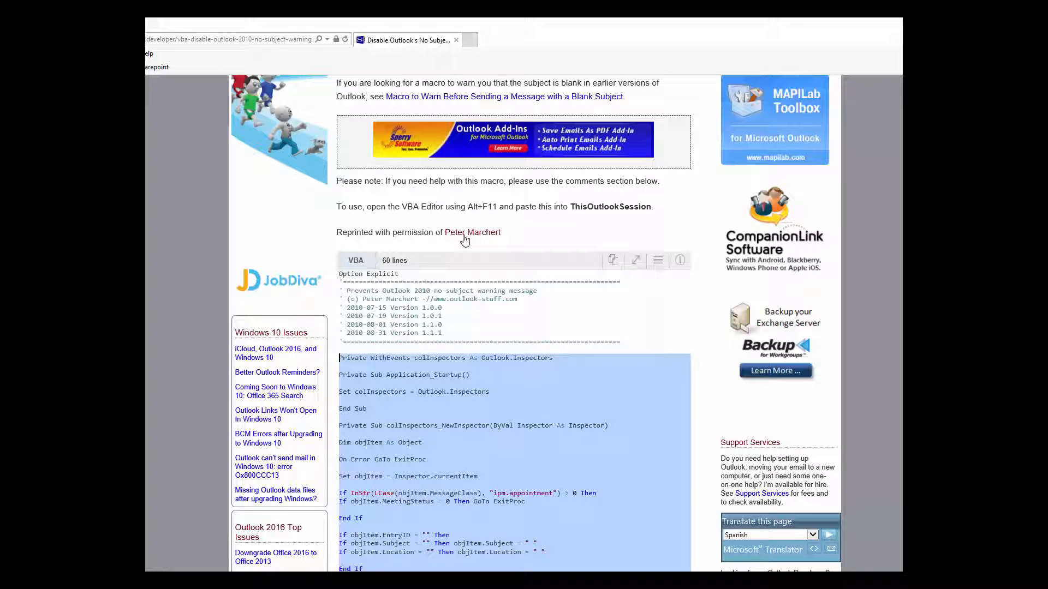
scroll("down", 3)
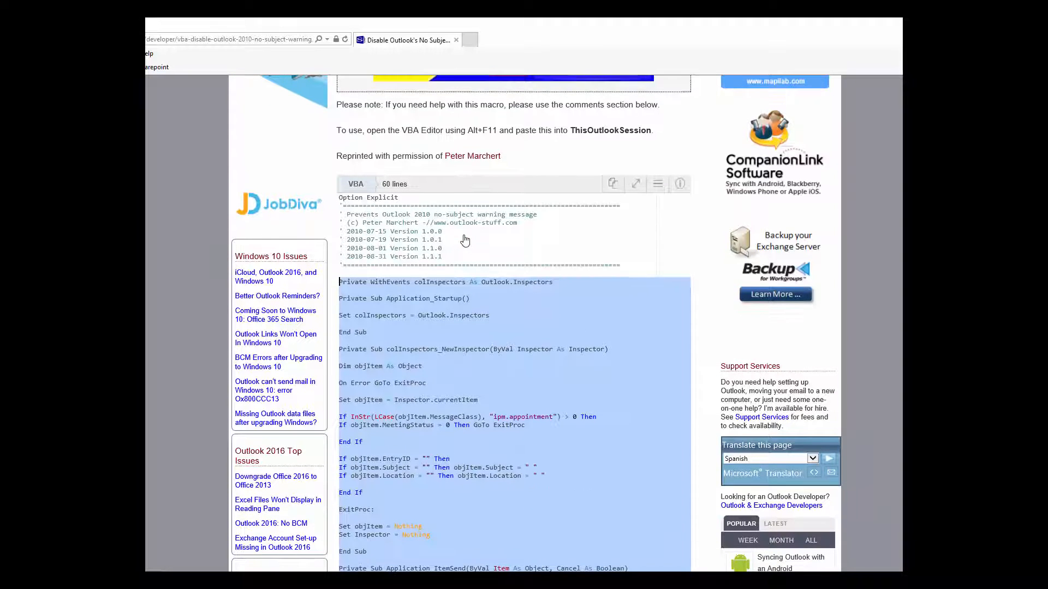
scroll("down", 3)
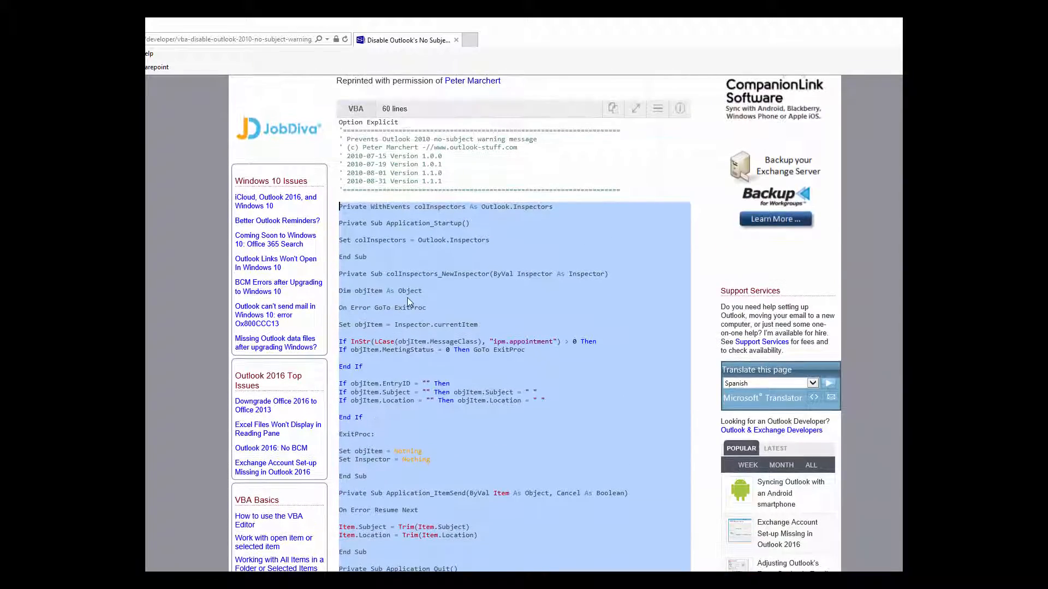
right_click(408, 302)
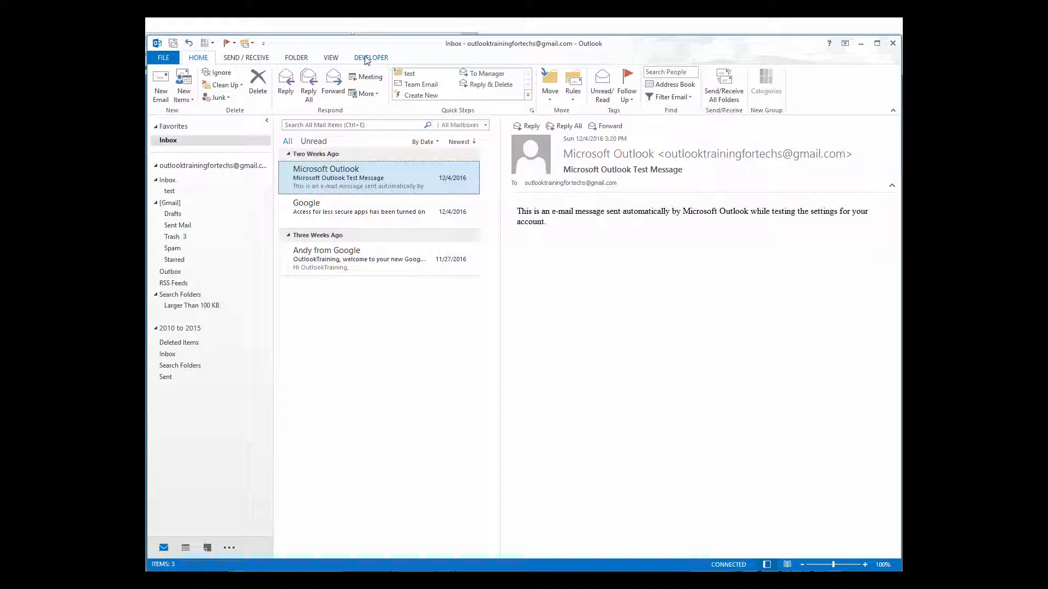
mouse_move(356, 159)
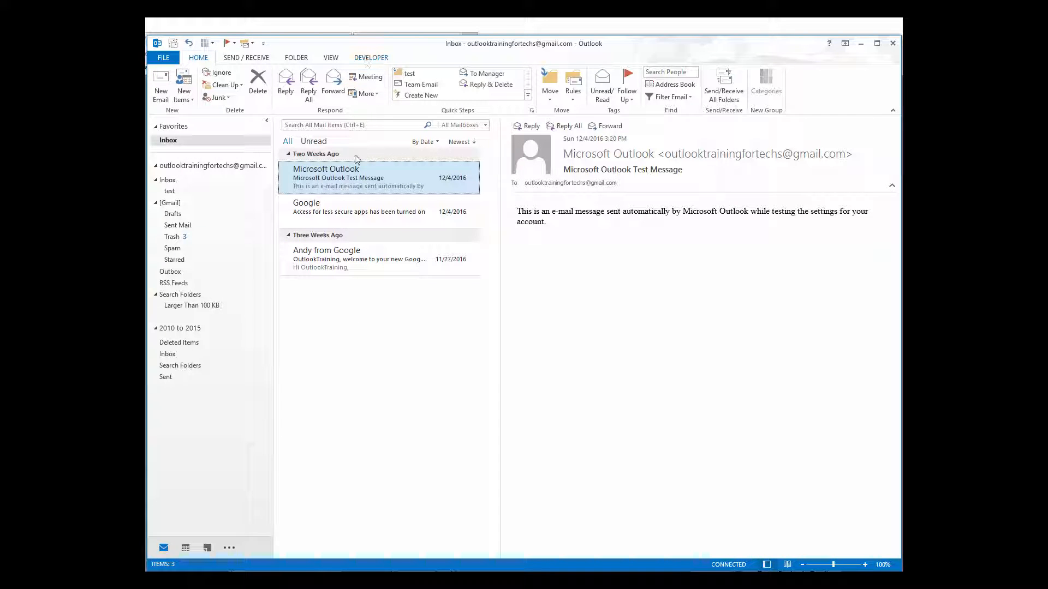
mouse_move(361, 168)
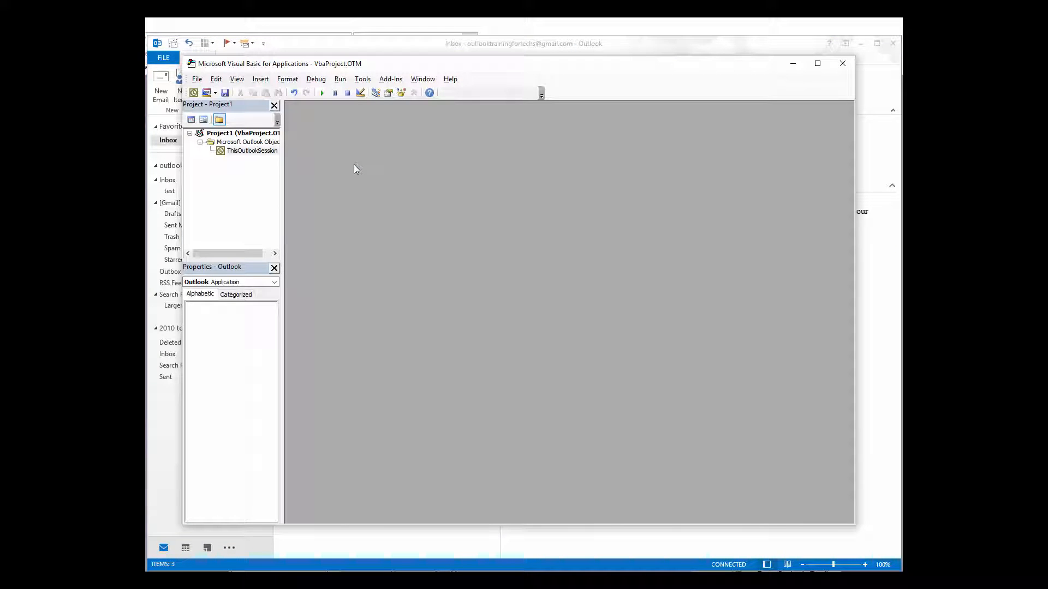
mouse_move(361, 173)
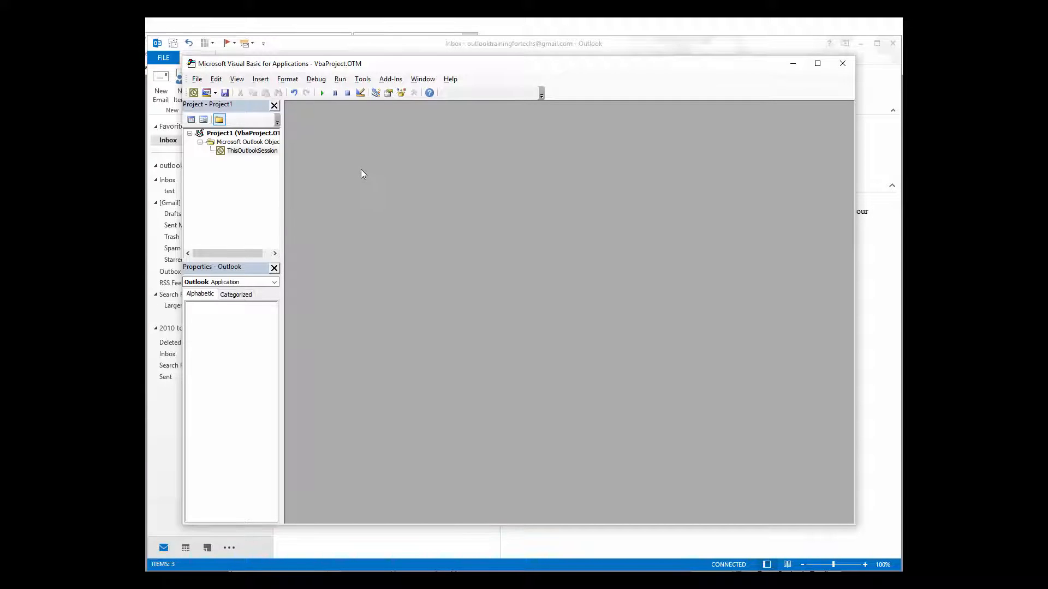
mouse_move(256, 159)
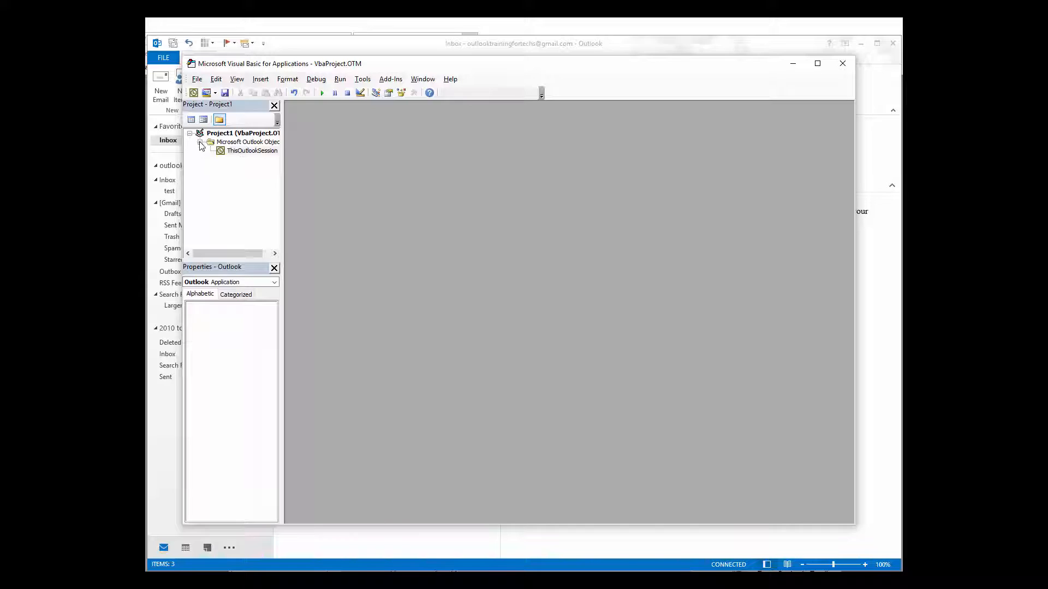
Step: Open the ThisOutlookSession module to check the macro code, then close the VBA editor
left_click(247, 141)
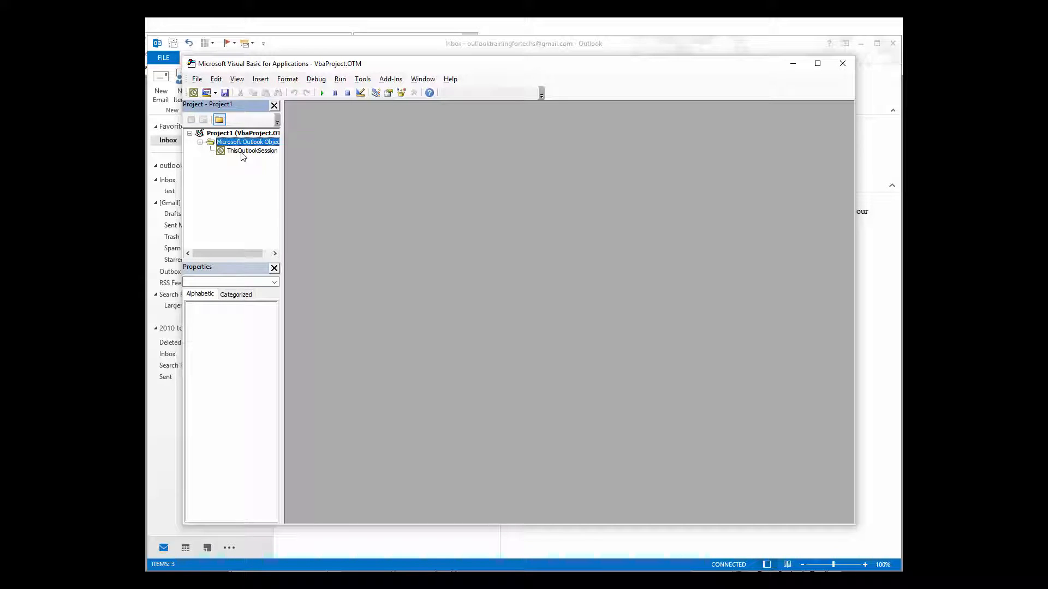
double_click(252, 150)
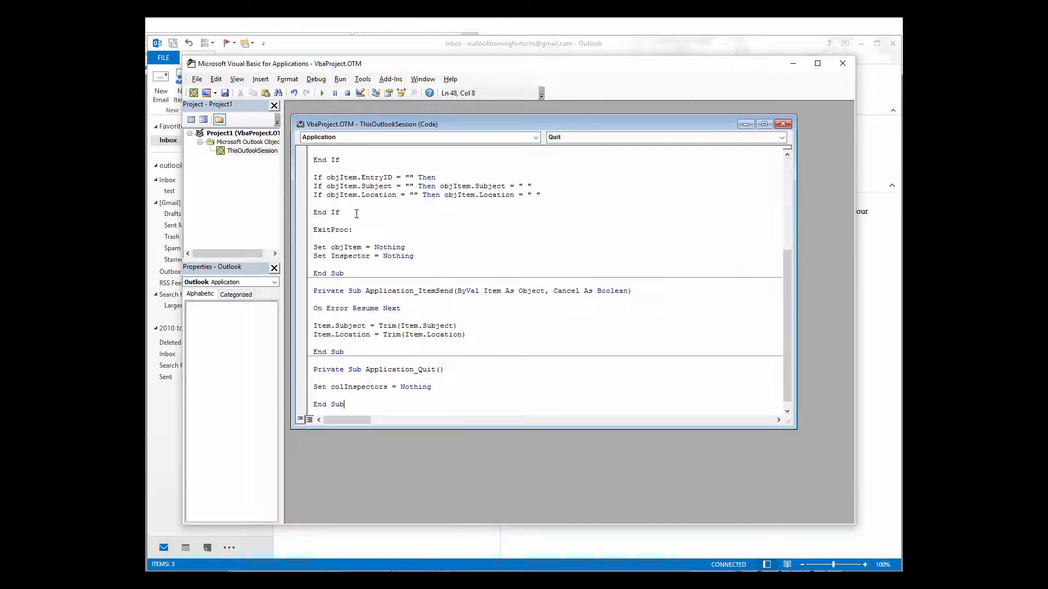
scroll("up", 3)
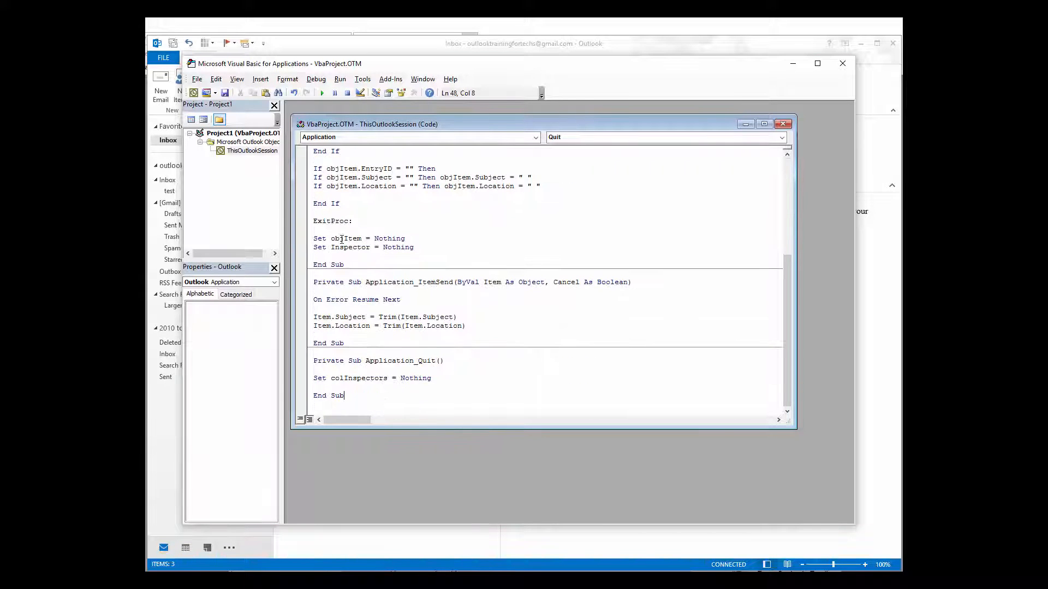
left_click(783, 124)
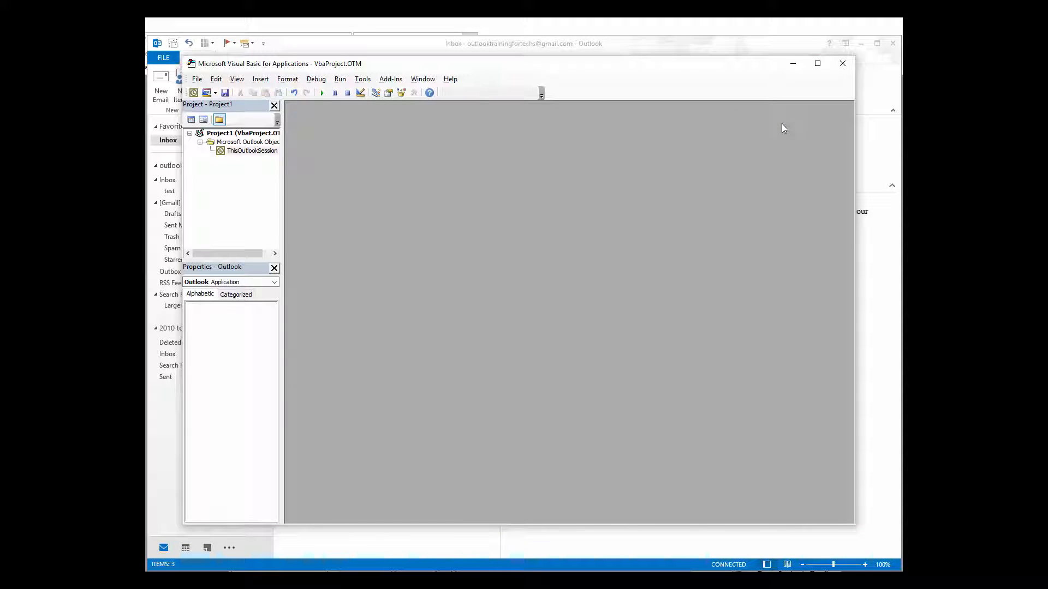
left_click(842, 62)
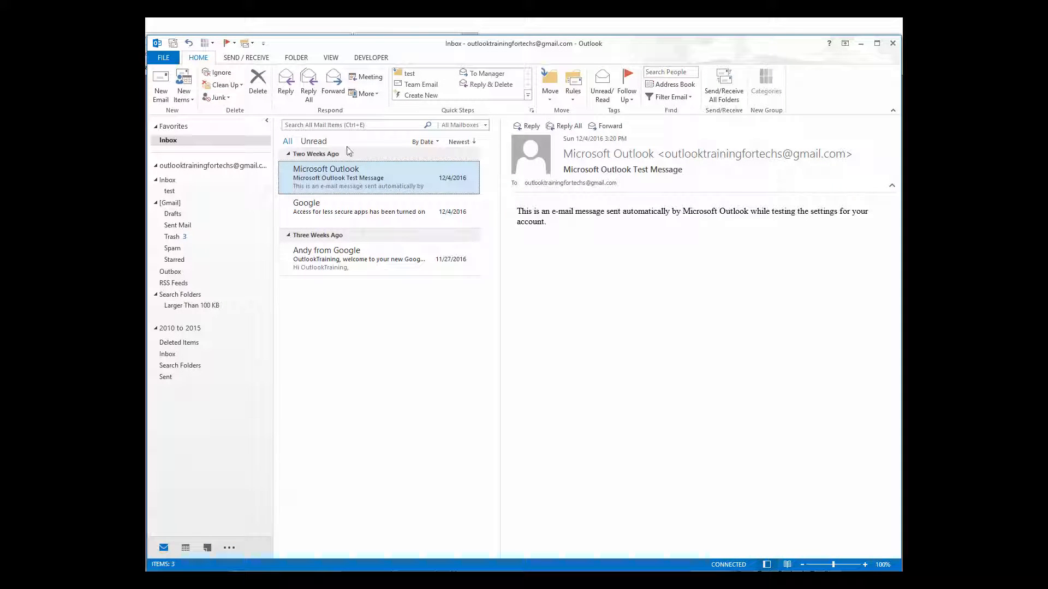
Step: Set the Trust Center macro setting to Enable all macros and confirm both dialogs
left_click(164, 58)
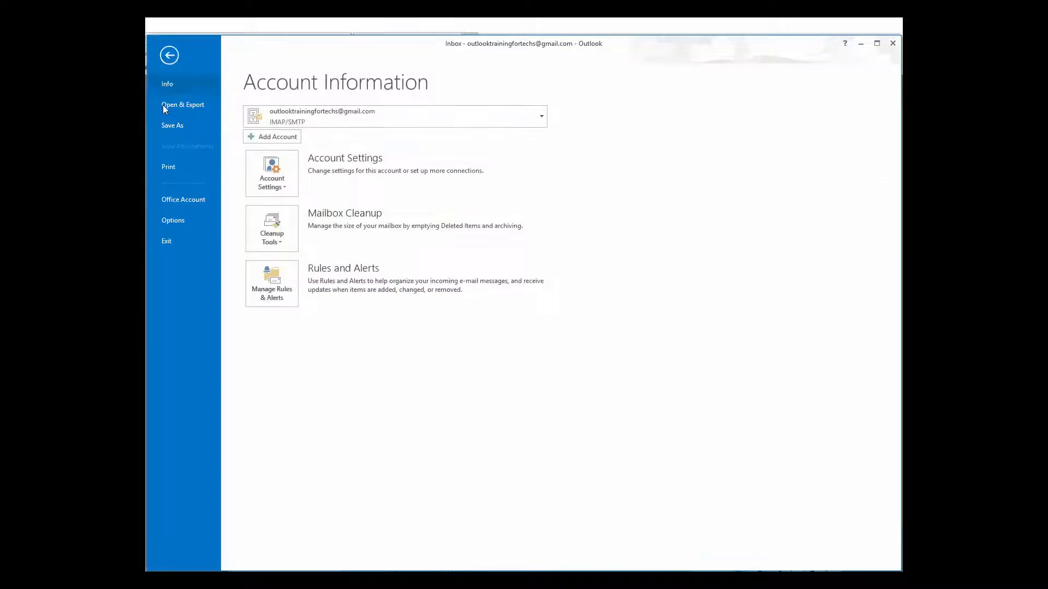
left_click(172, 220)
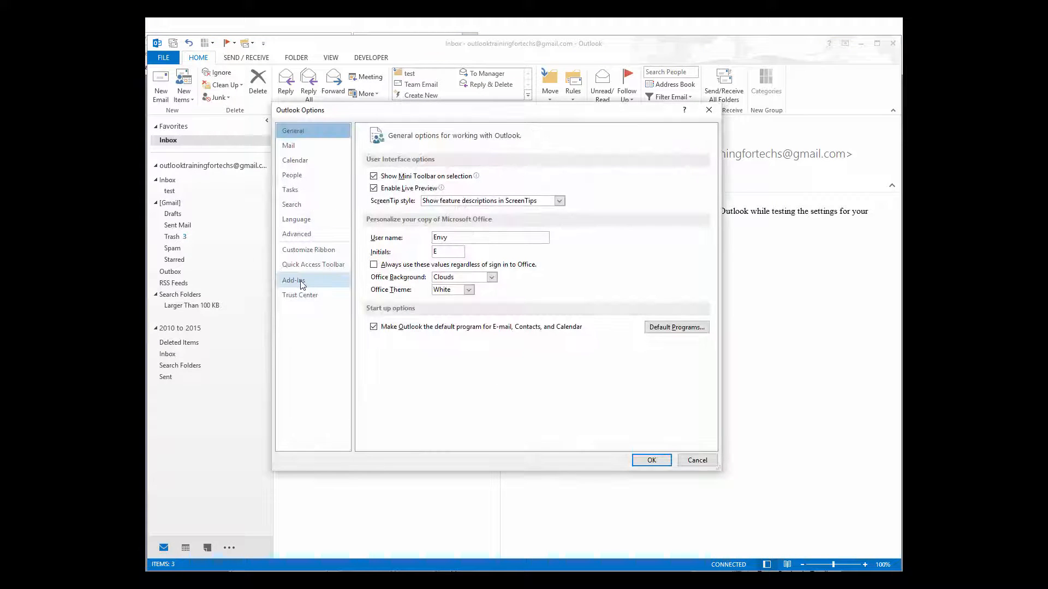
left_click(301, 295)
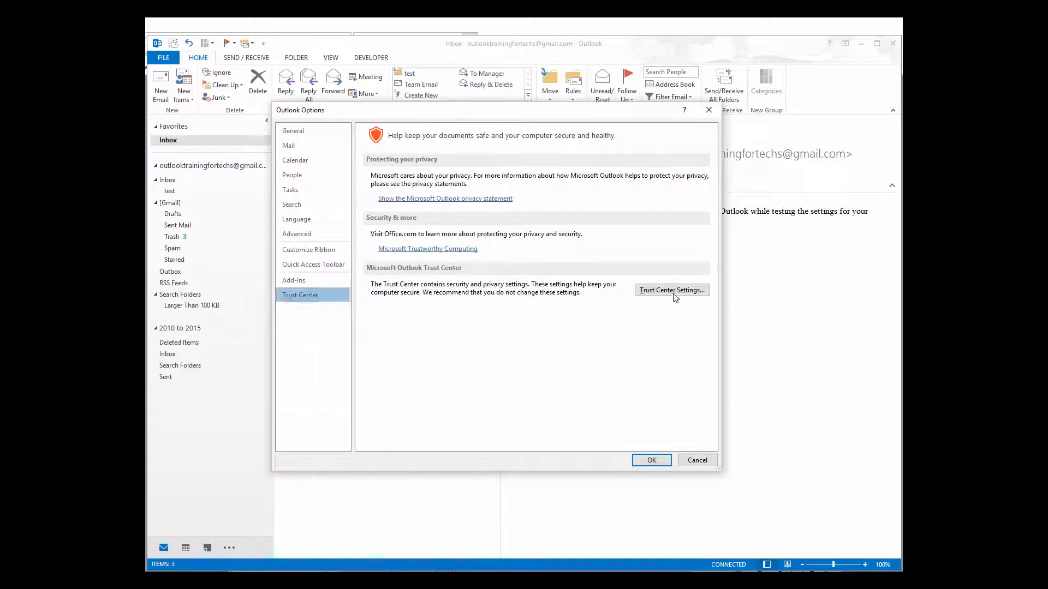
left_click(670, 290)
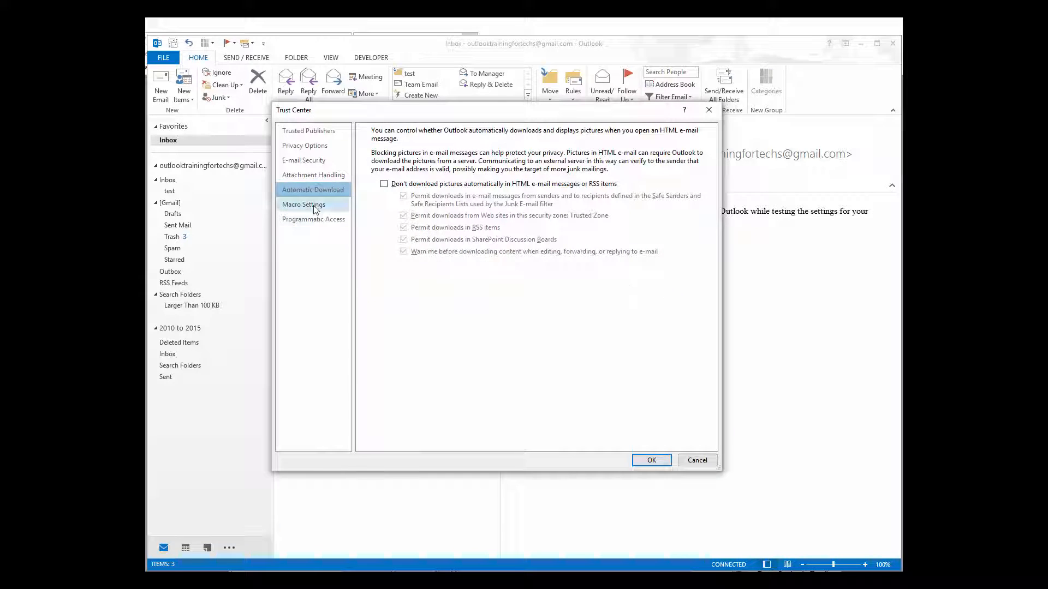
left_click(303, 204)
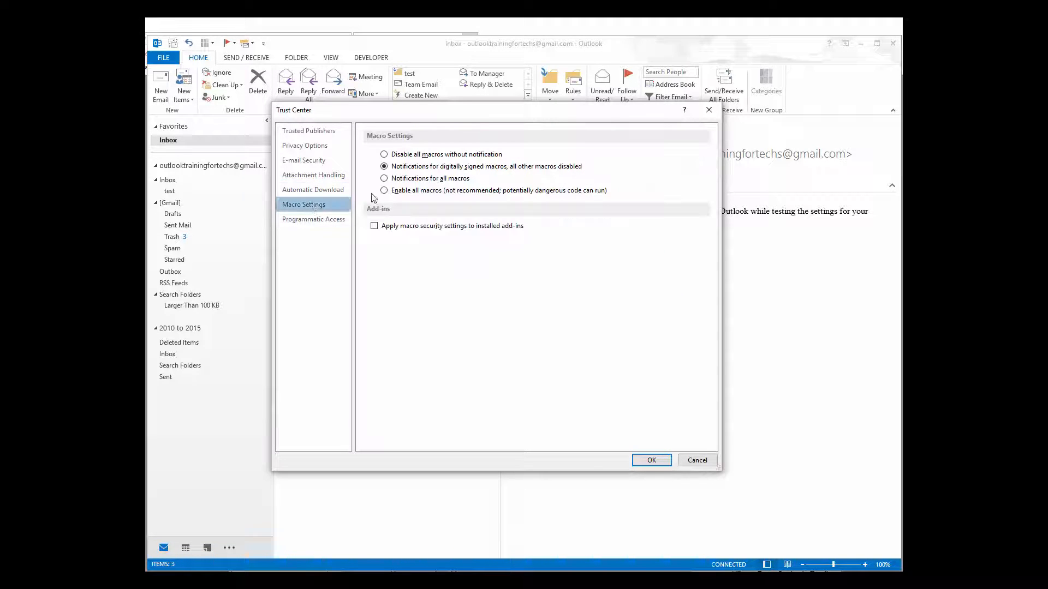
left_click(384, 191)
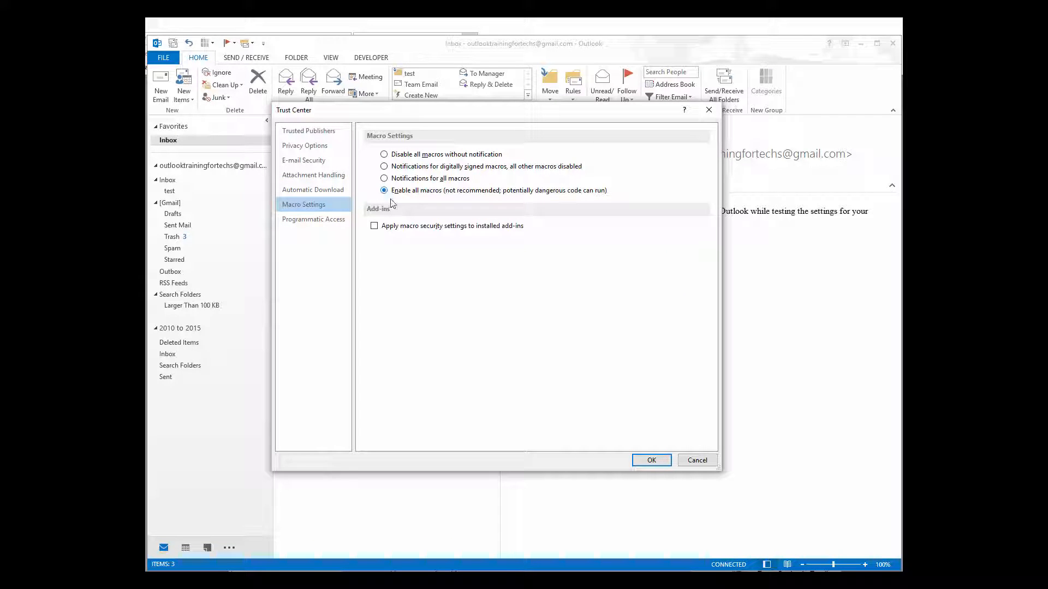
left_click(649, 460)
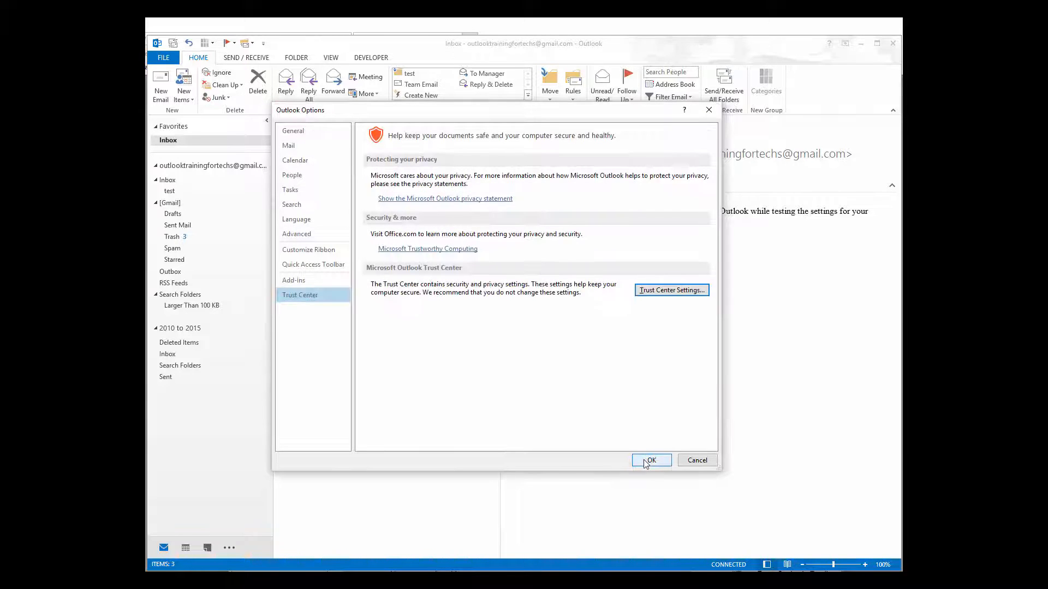
left_click(649, 460)
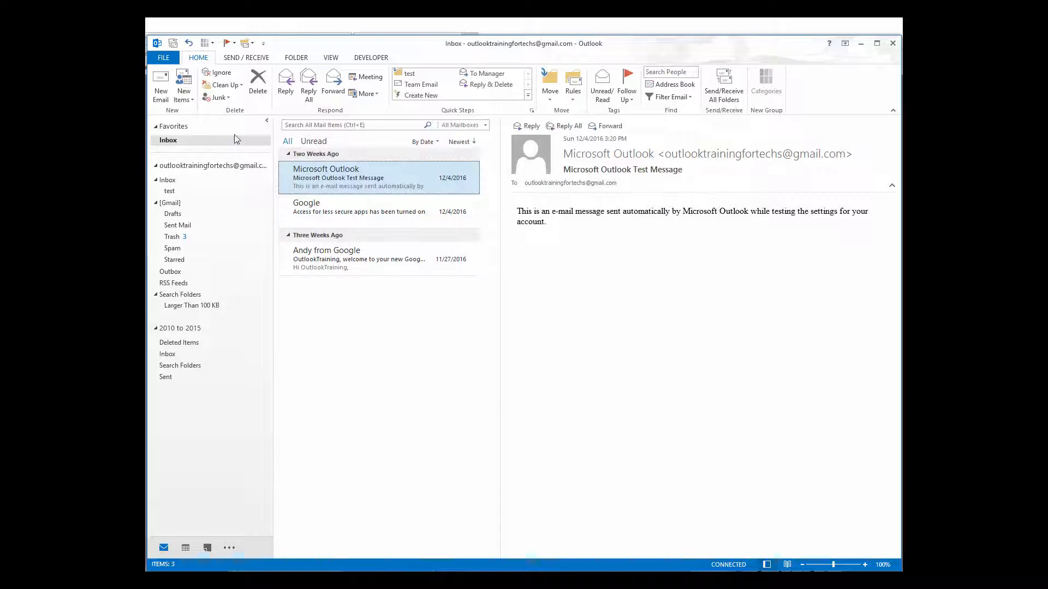
Step: Exit Outlook saving VbaProject.OTM, then relaunch it on the Gmail profile
left_click(164, 58)
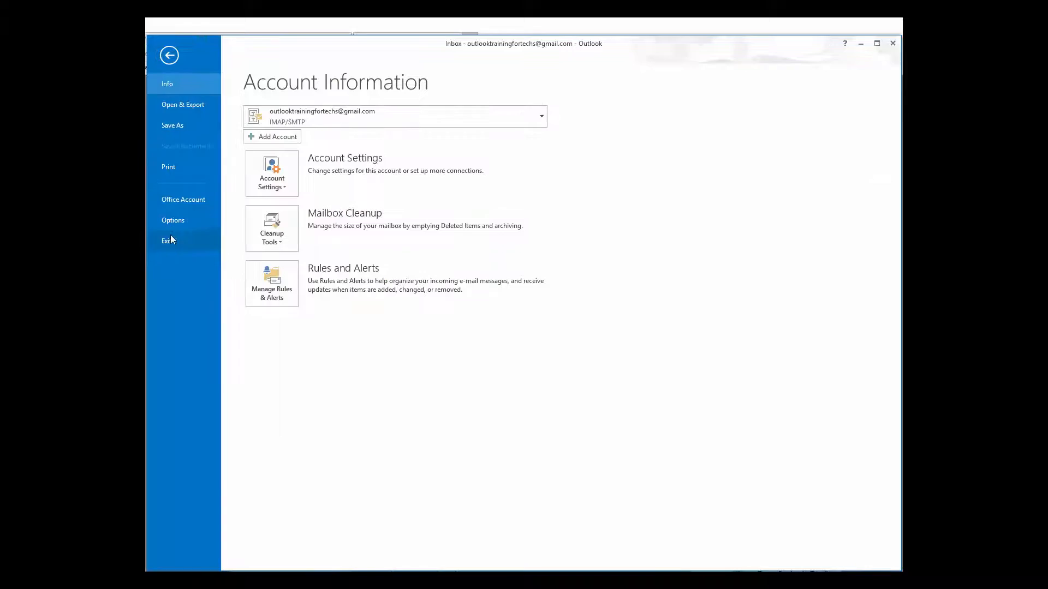
left_click(164, 240)
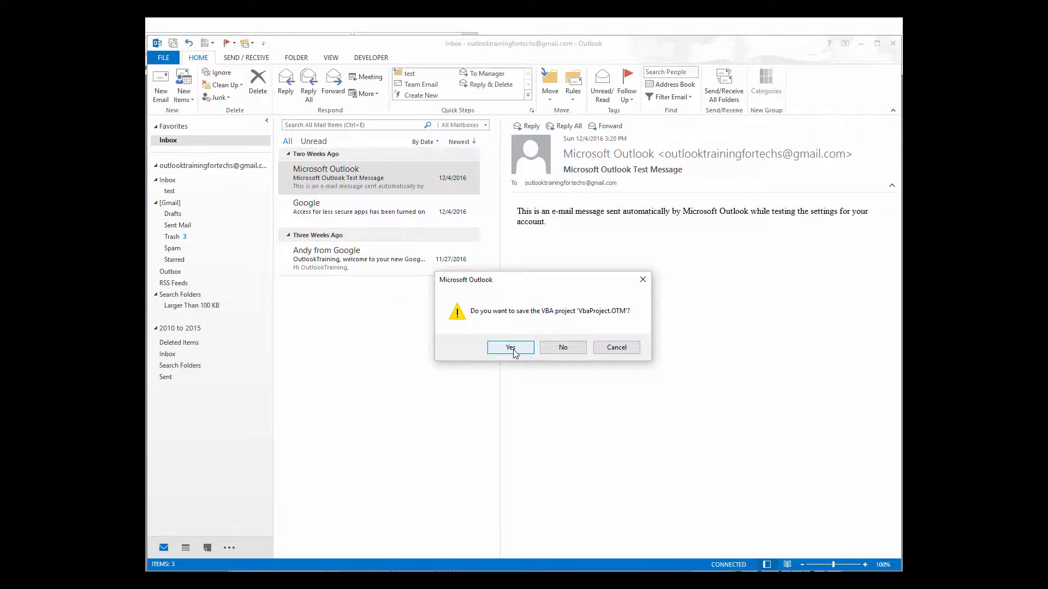
left_click(509, 347)
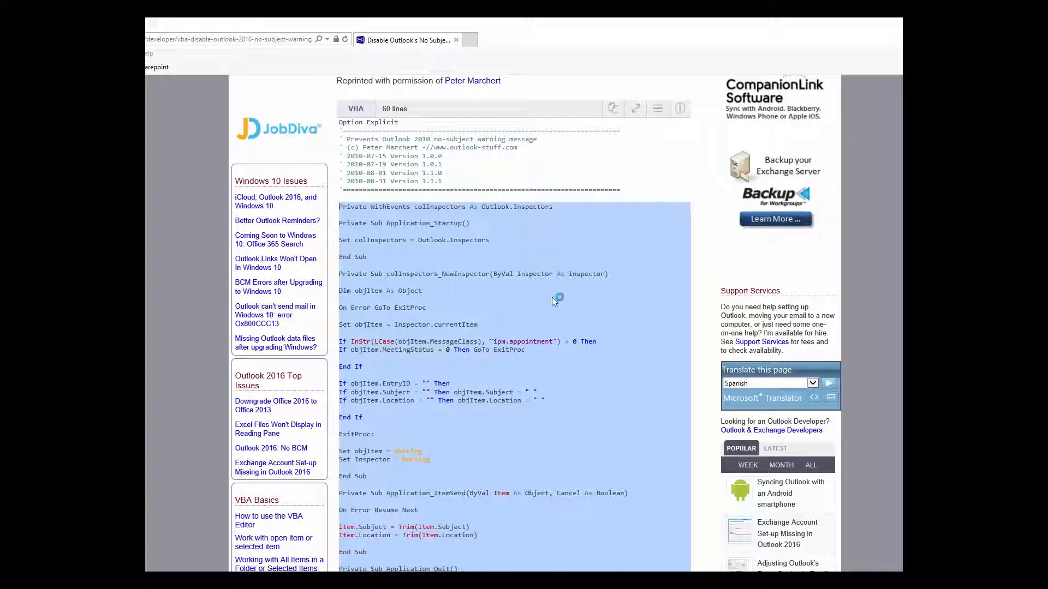
mouse_move(563, 292)
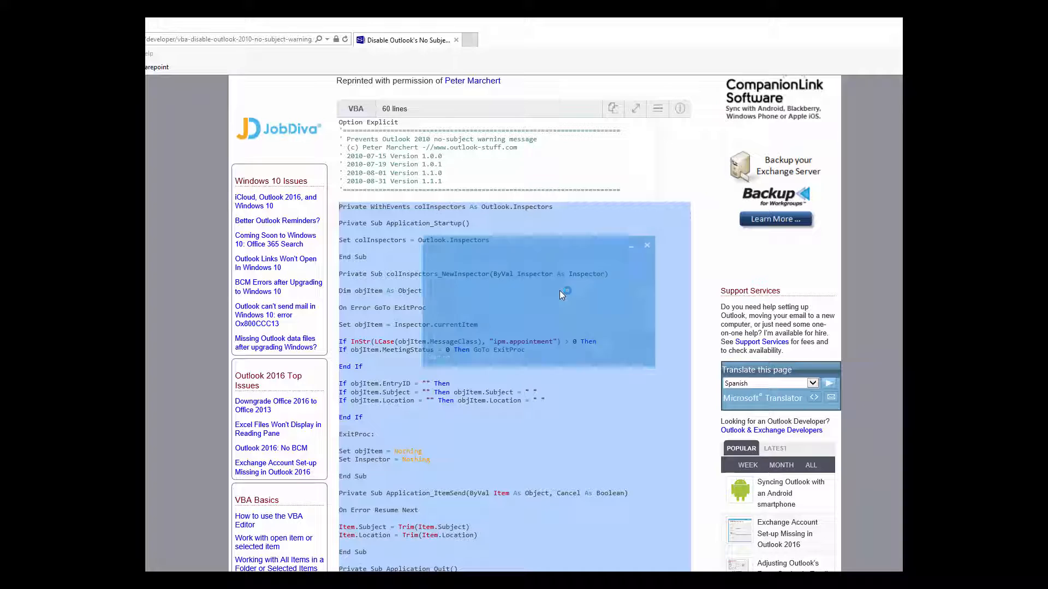
left_click(569, 276)
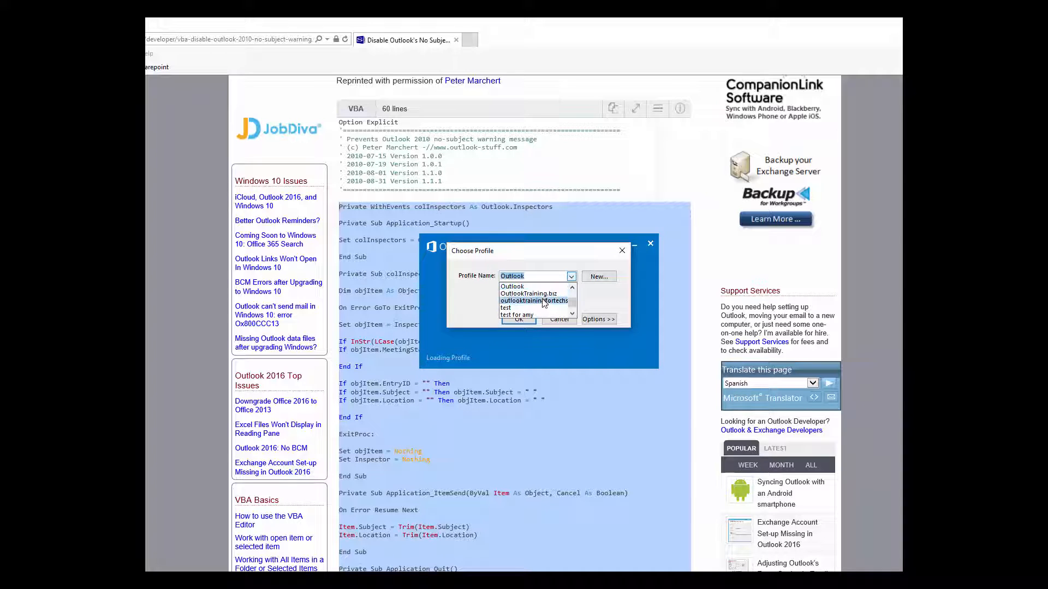
left_click(518, 319)
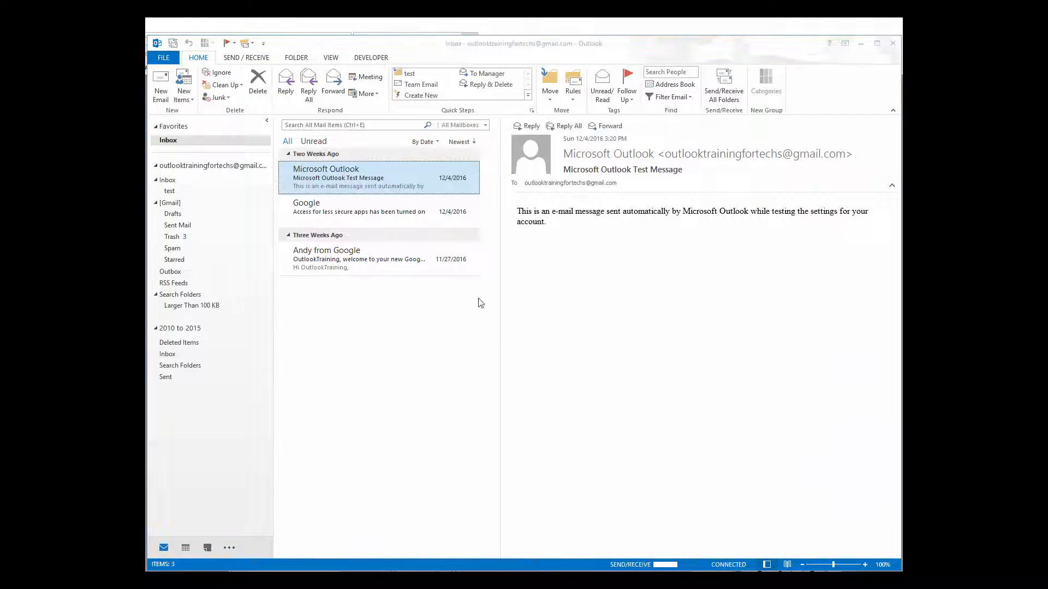
left_click(161, 85)
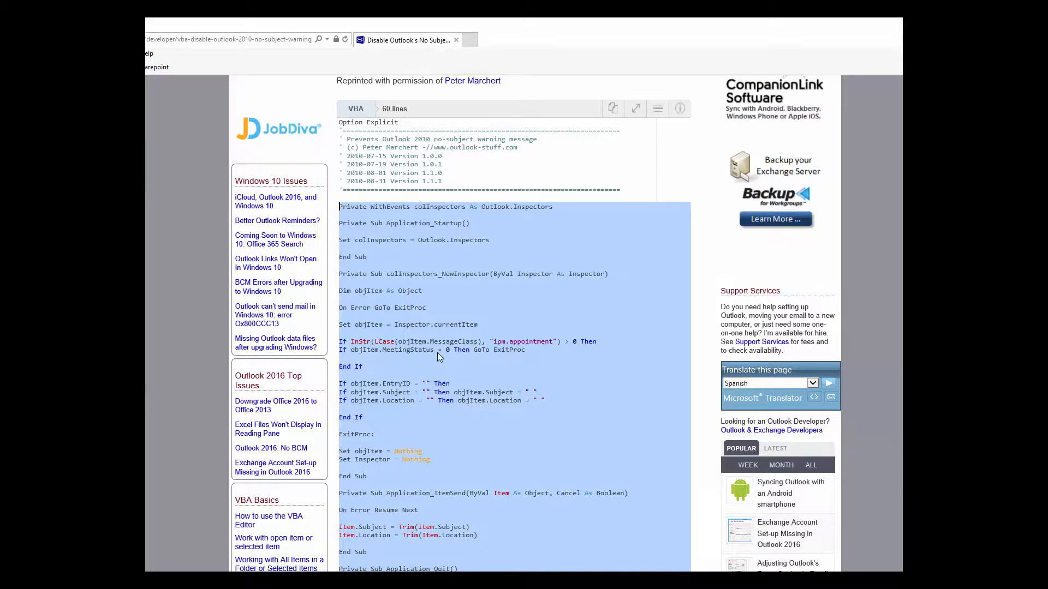
Step: Scroll the Slipstick article past 'How to use the macro' into the reader comments
scroll("down", 3)
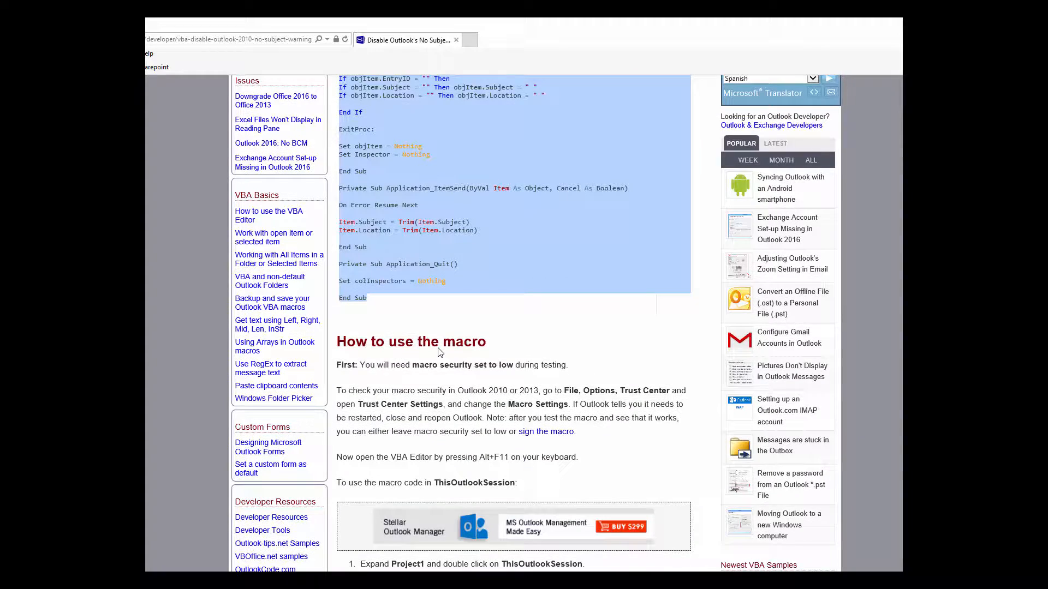
scroll("down", 3)
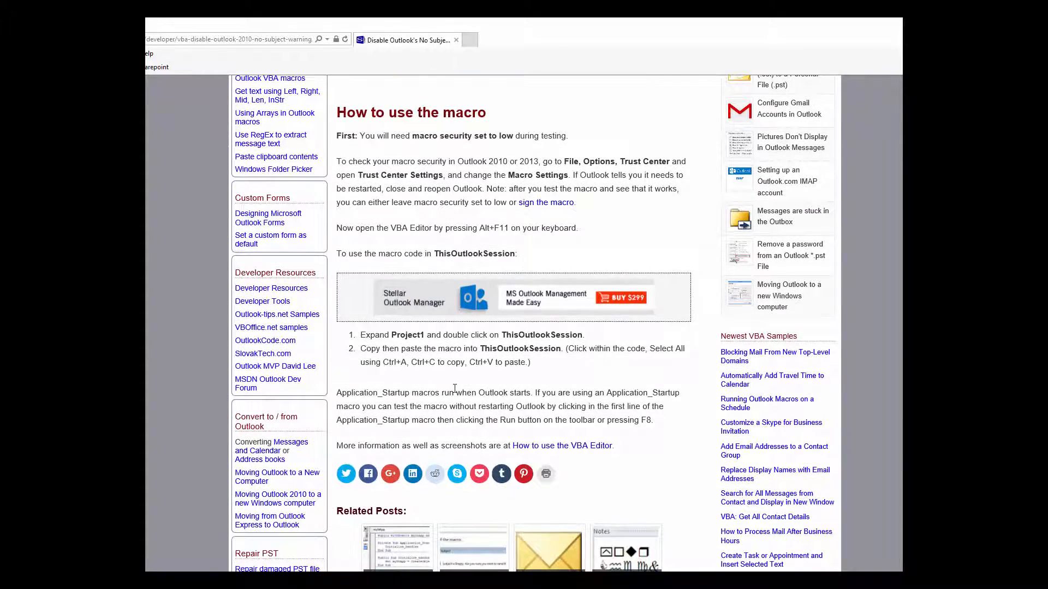
scroll("down", 3)
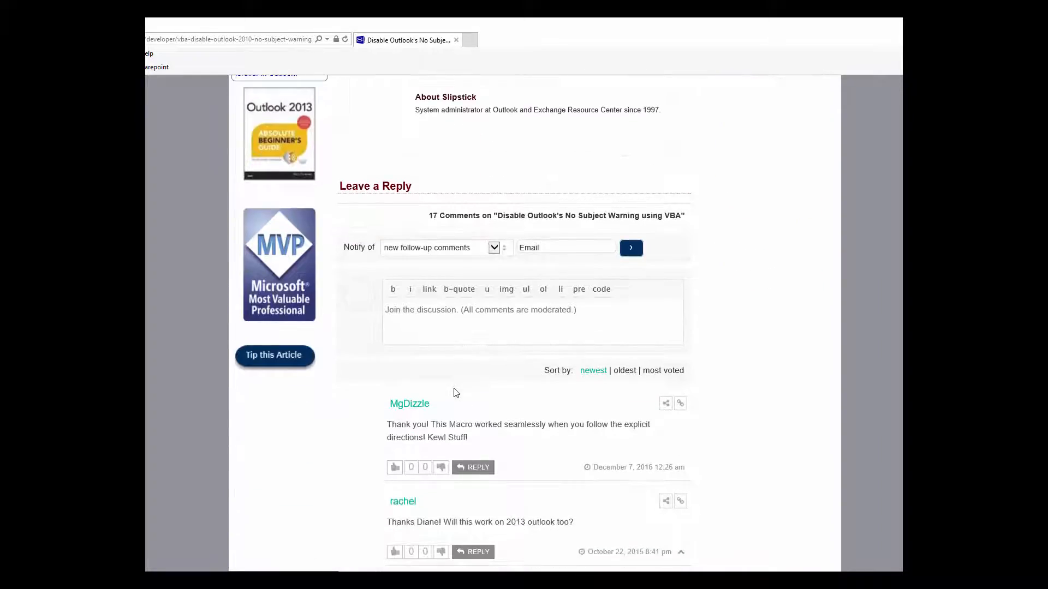
scroll("down", 3)
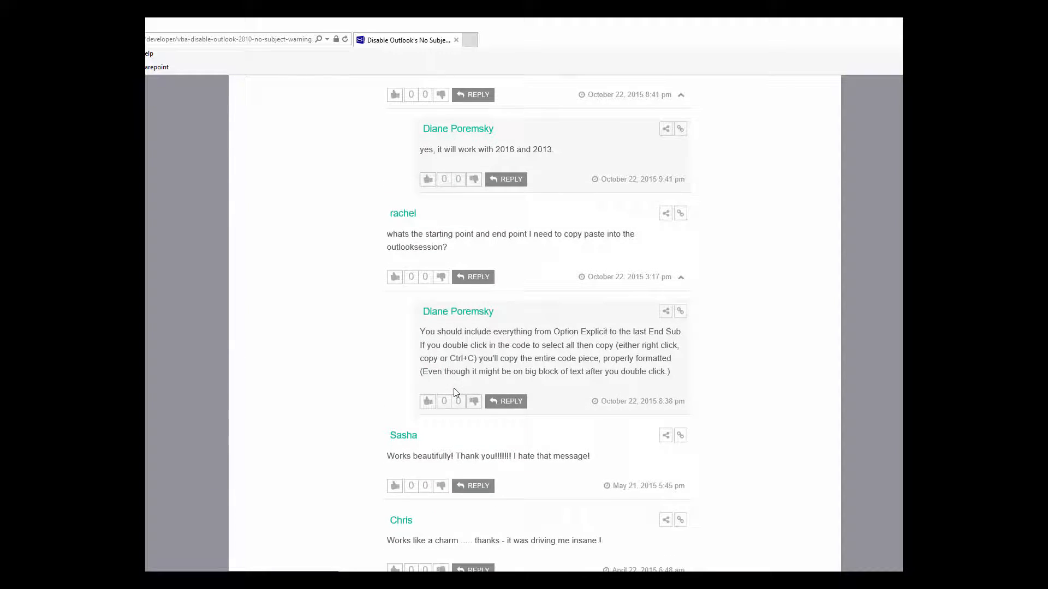
scroll("down", 3)
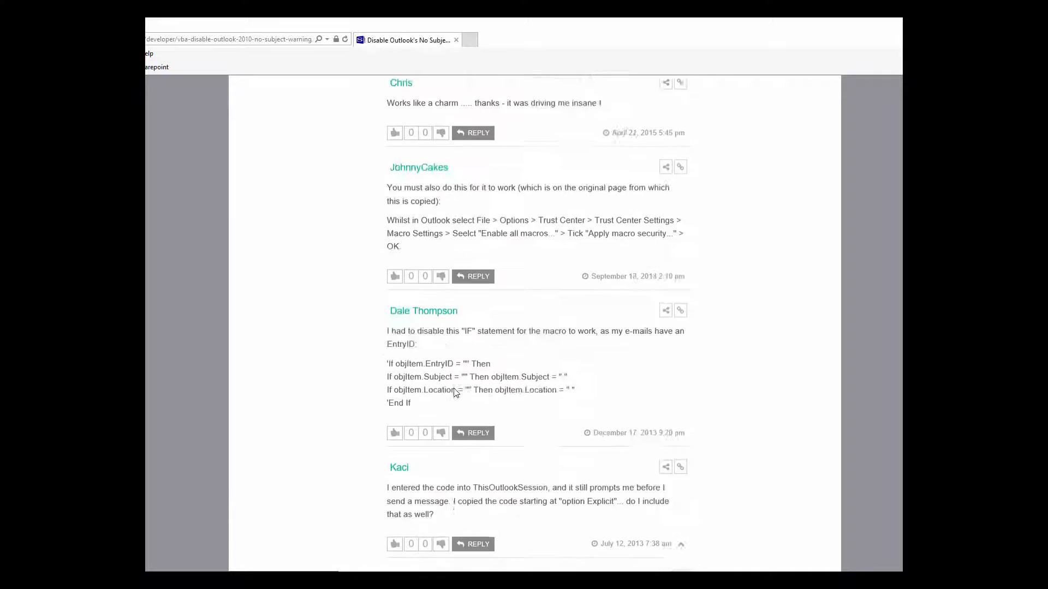
scroll("down", 3)
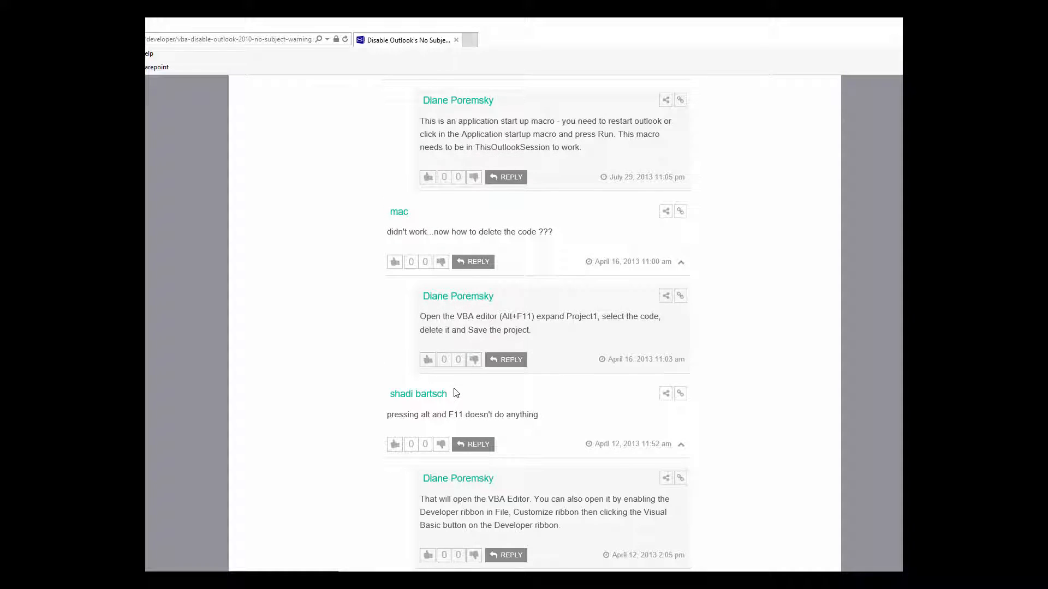